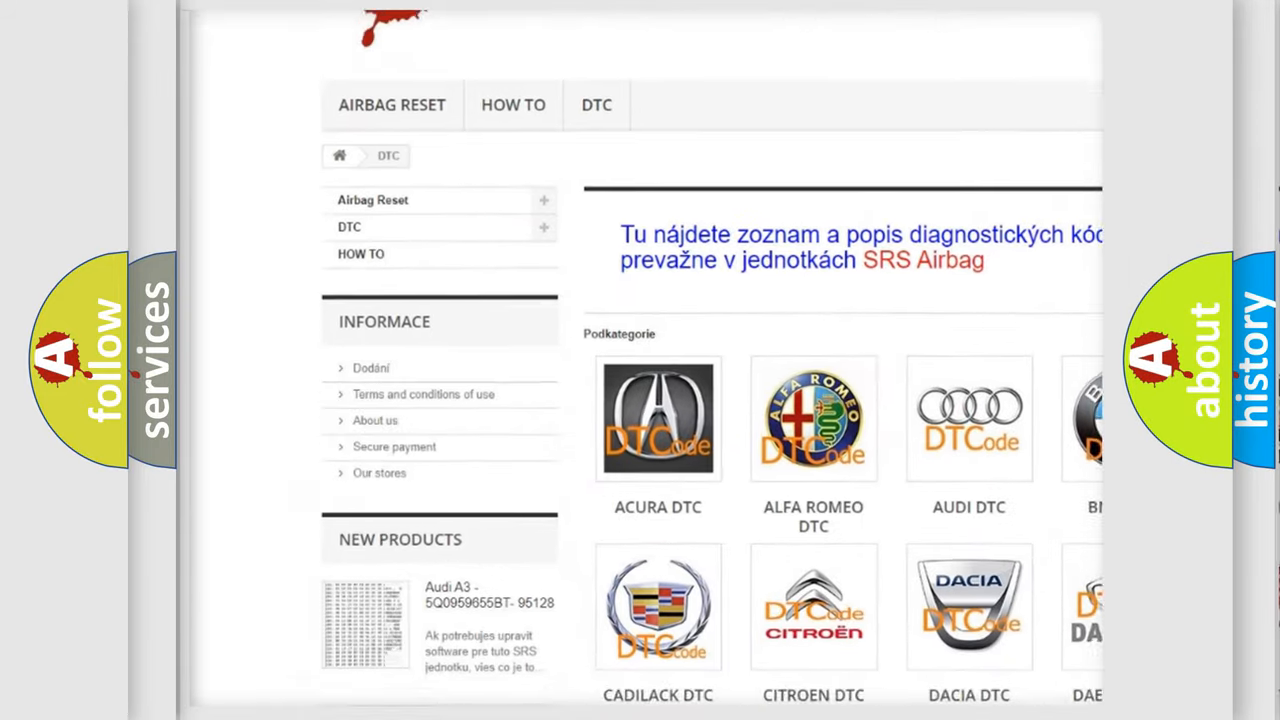
{"action": "scroll", "scroll_direction": "down", "scroll_amount": 3}
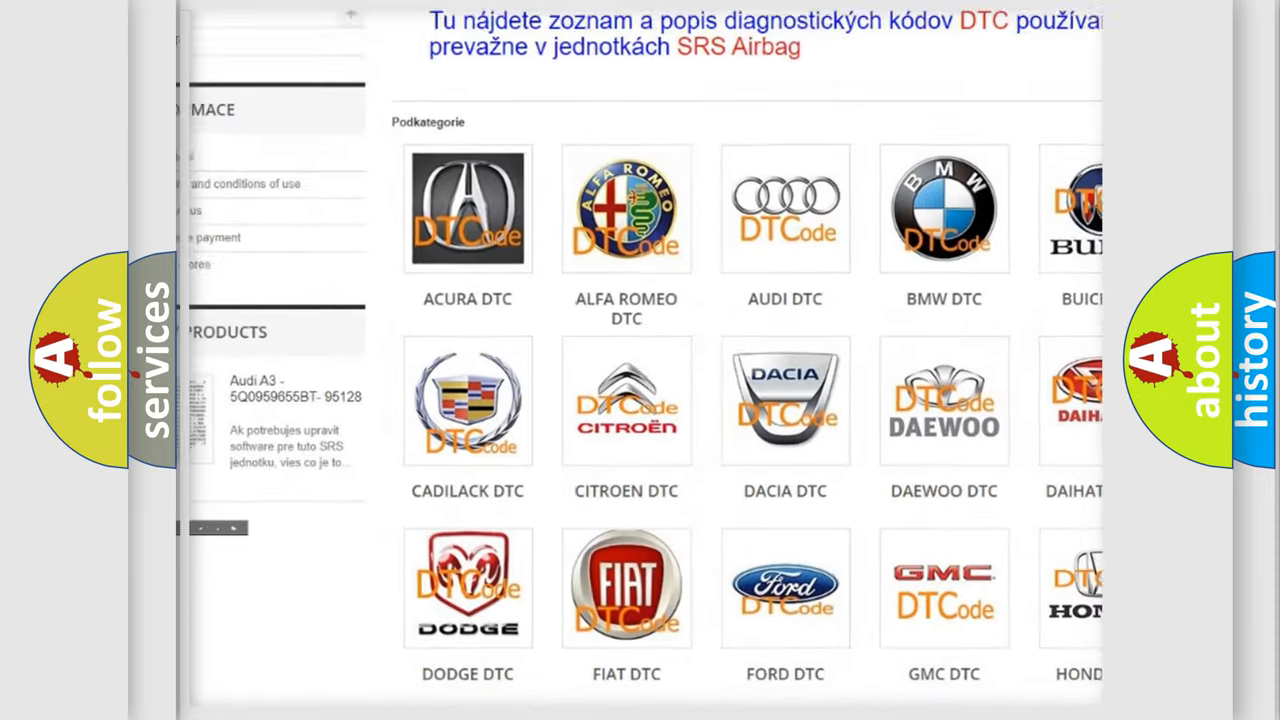
{"action": "scroll", "scroll_direction": "down", "scroll_amount": 3}
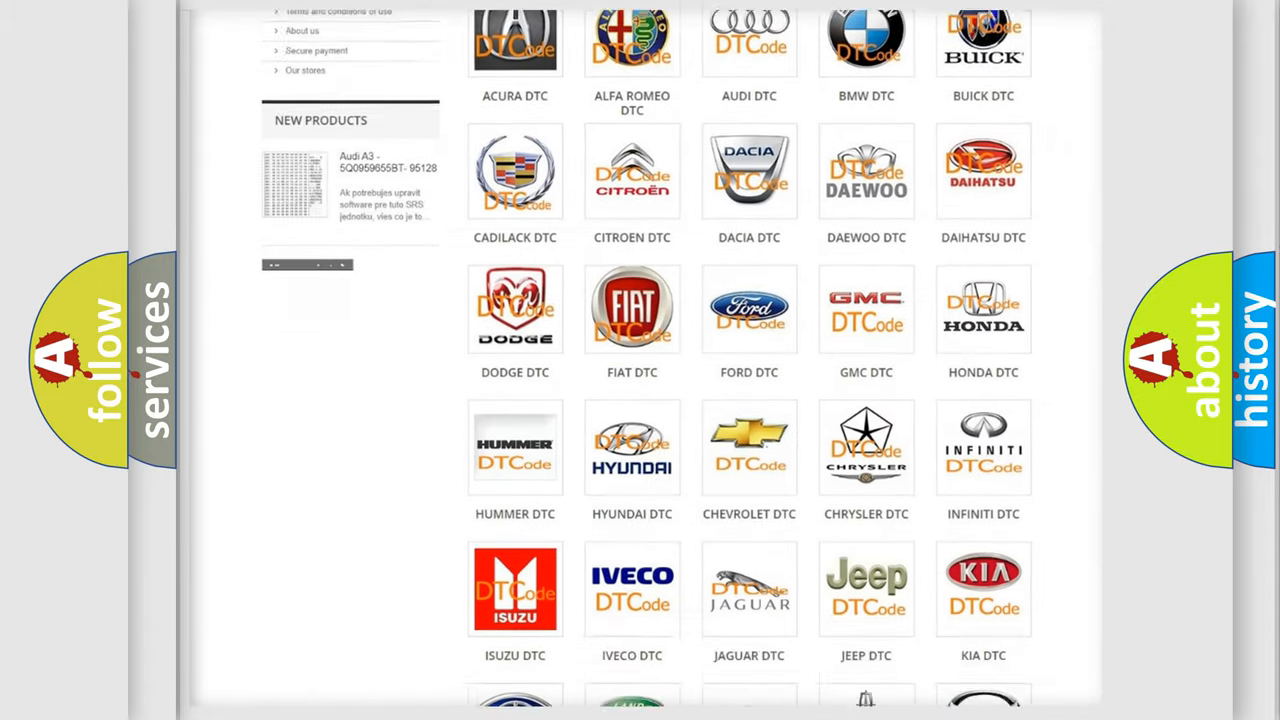
{"action": "scroll", "scroll_direction": "down", "scroll_amount": 3}
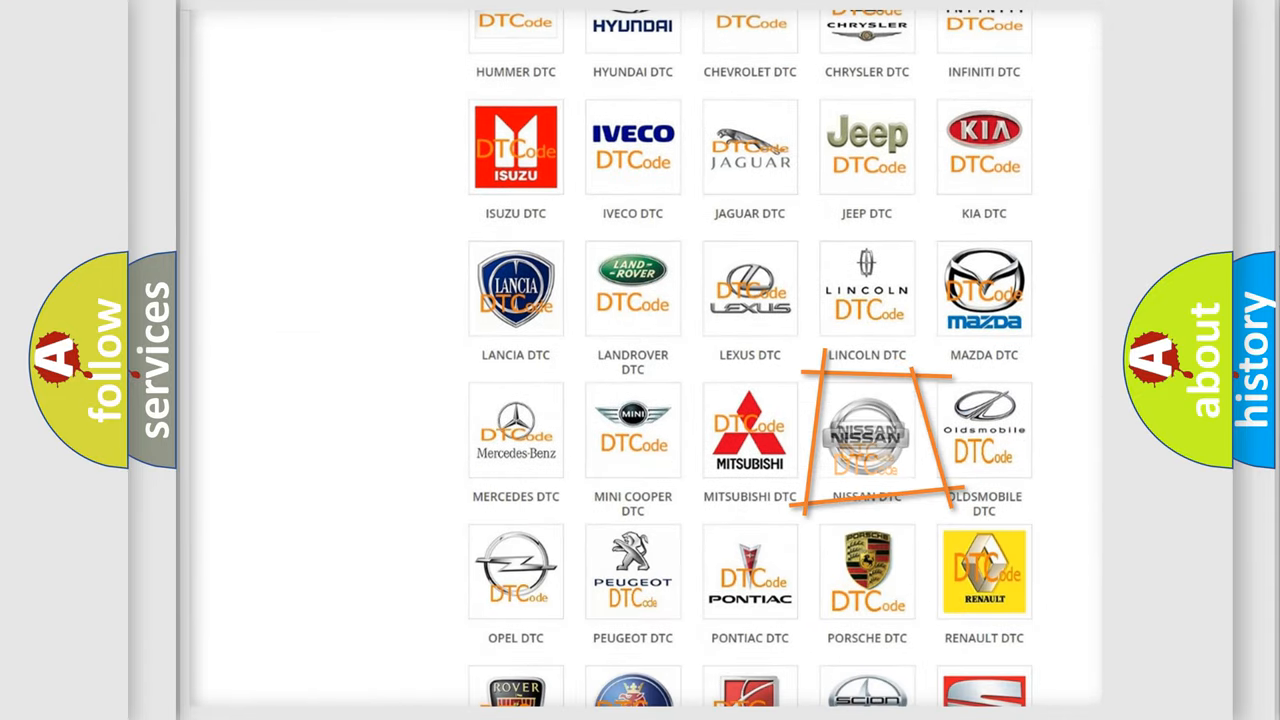